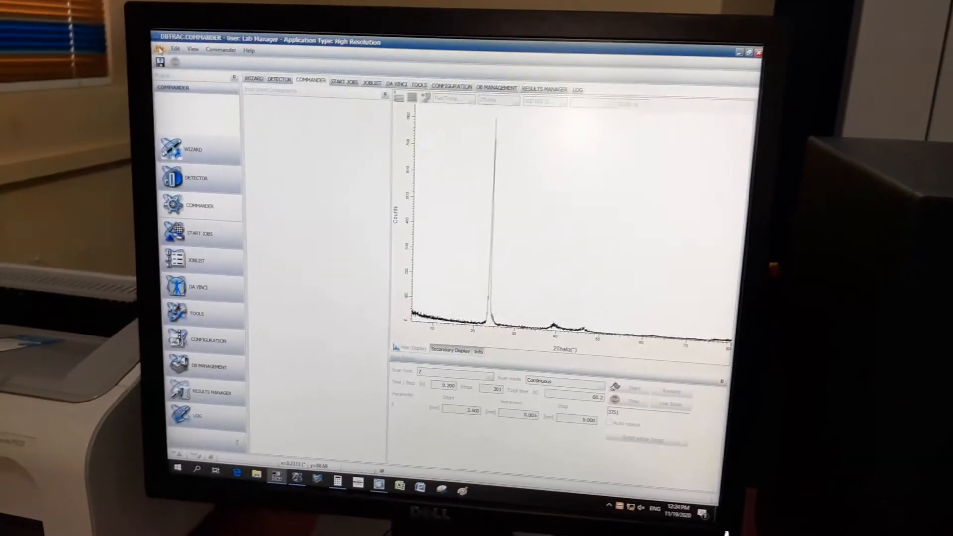
# - Connect to the measurement server on port 1904 to show the University of Peradeniya instrument
pyautogui.click(162, 48)
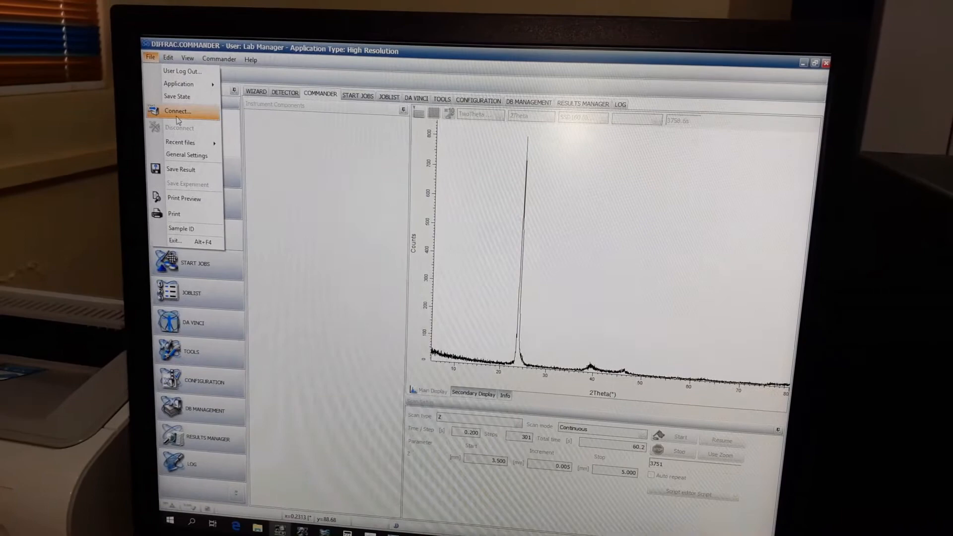
pyautogui.click(177, 111)
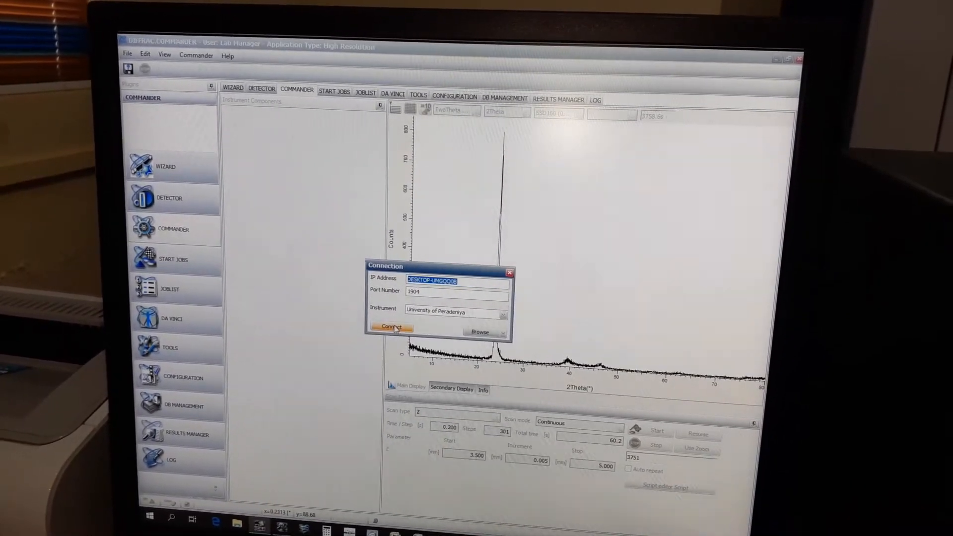
pyautogui.click(392, 327)
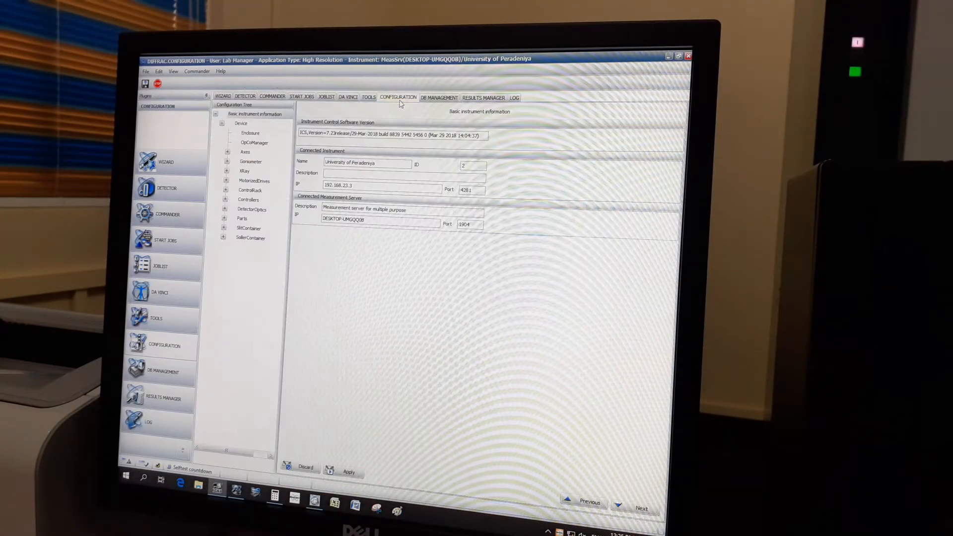
# - Load a saved configuration file from the Rotational Stage configurations folder
pyautogui.click(224, 71)
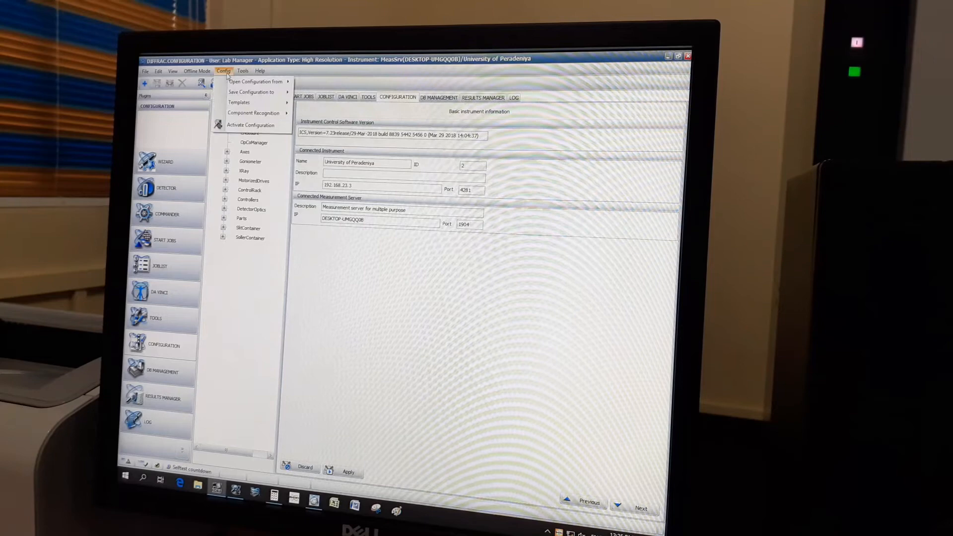
pyautogui.click(256, 81)
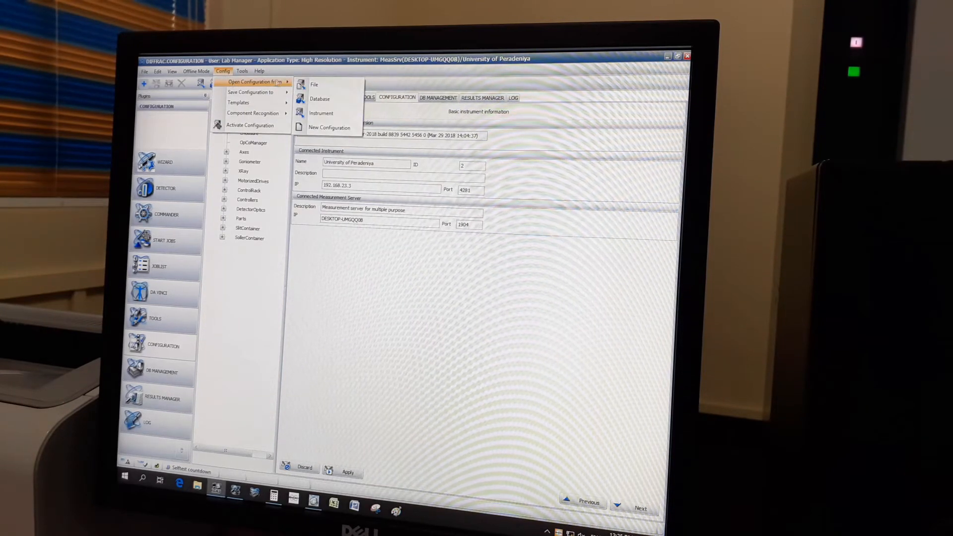
pyautogui.click(314, 85)
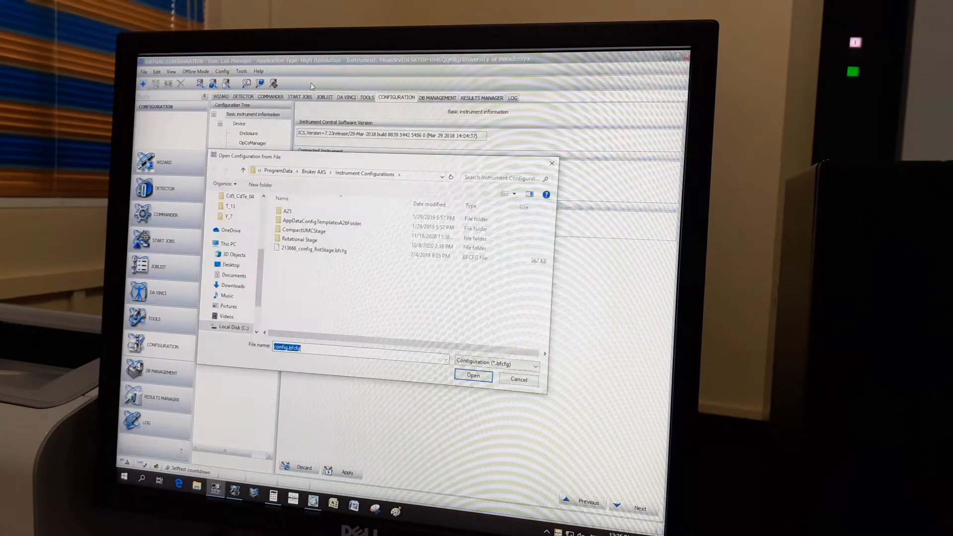
pyautogui.doubleClick(299, 239)
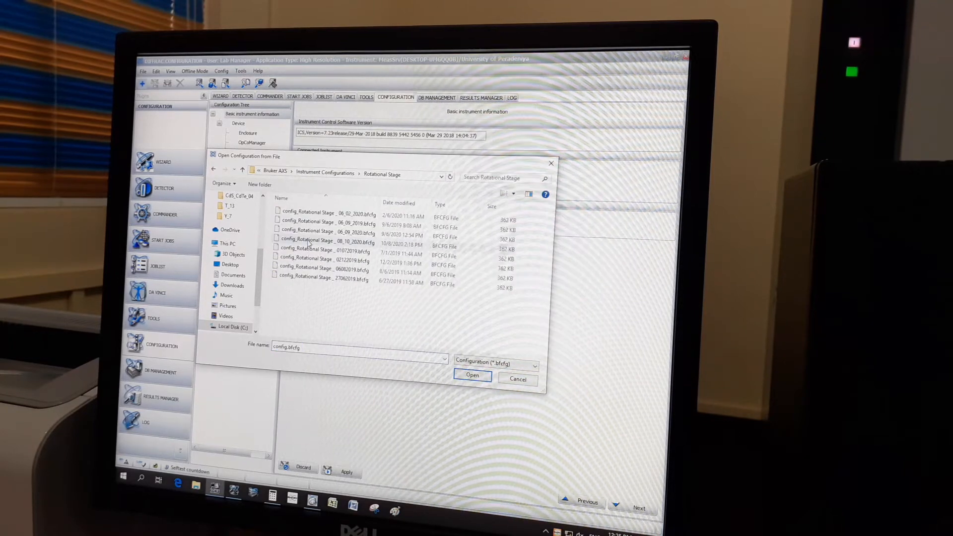
pyautogui.click(472, 376)
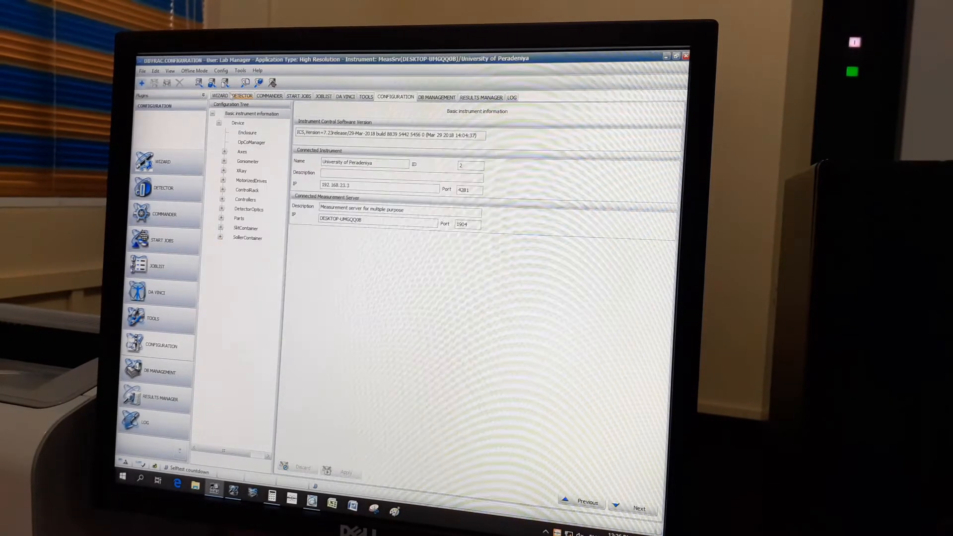
pyautogui.click(221, 70)
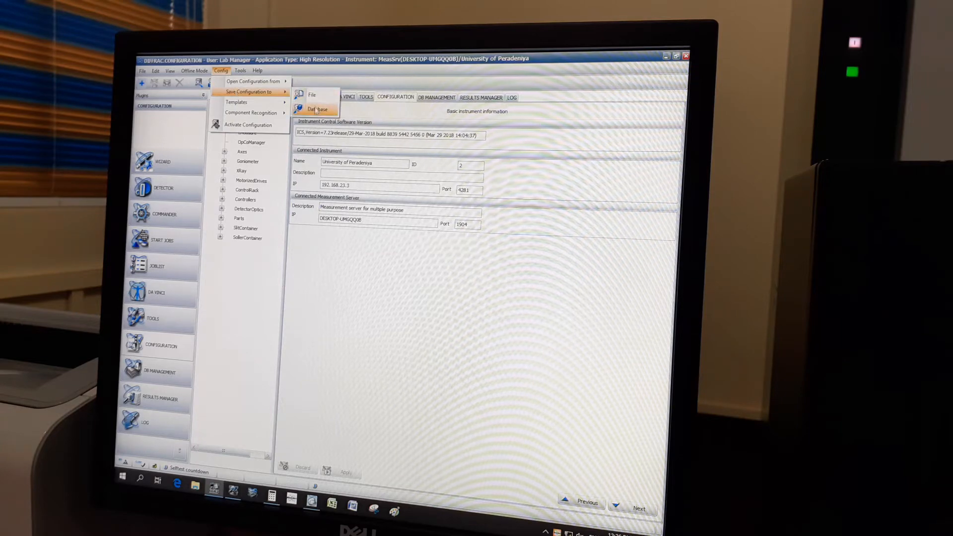
# - Save the configuration to the database as Rotational_Stage_19.11.2020 and activate it
pyautogui.click(317, 109)
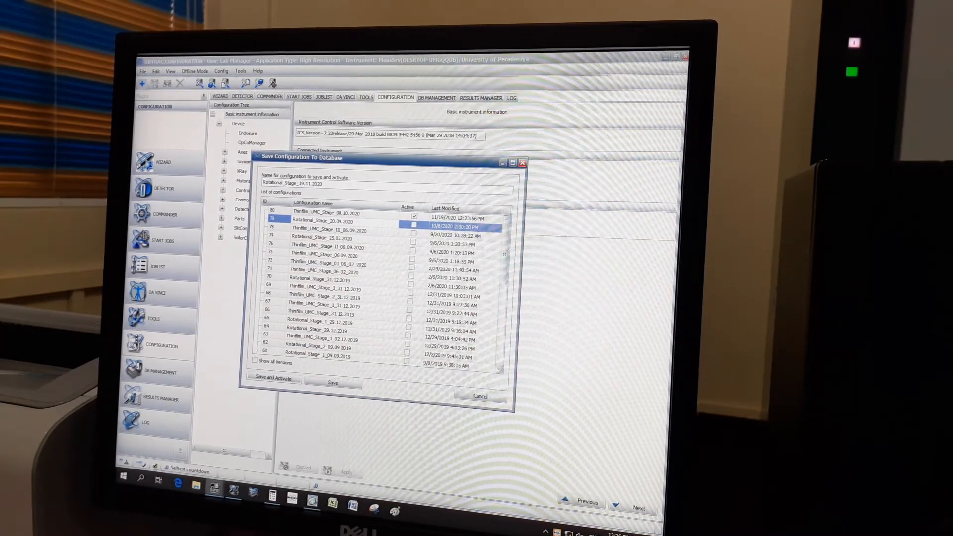
pyautogui.moveTo(273, 378)
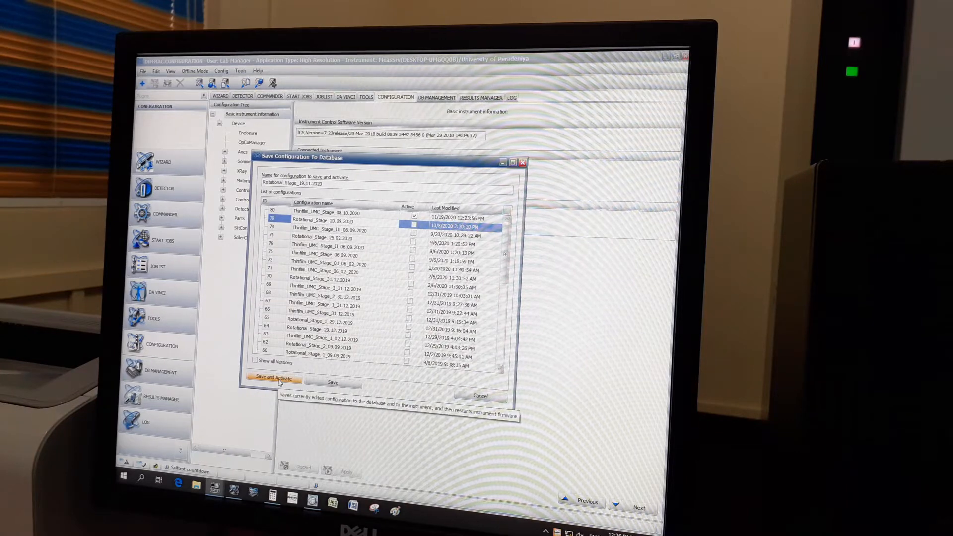
pyautogui.click(273, 379)
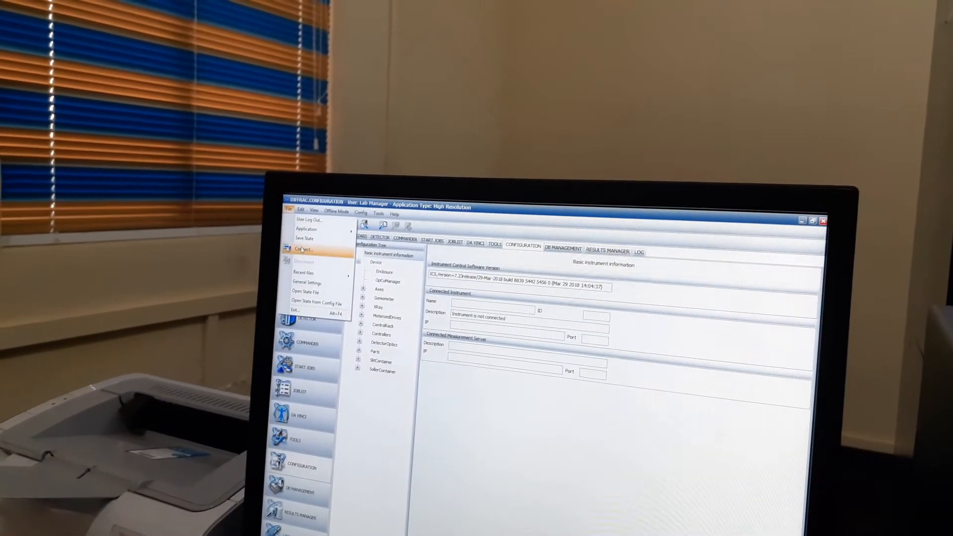
# - Reconnect to the restarted instrument to show drive positions and generator settings
pyautogui.click(303, 249)
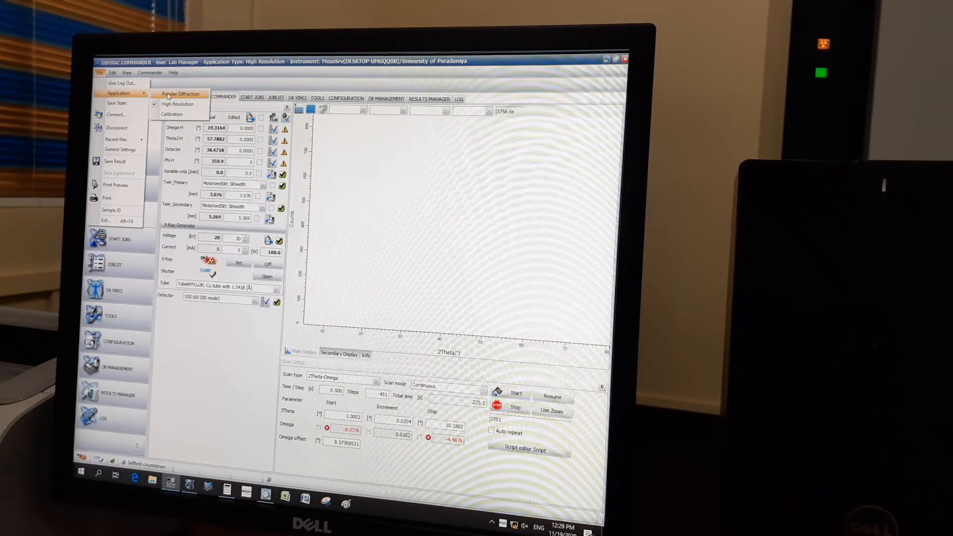
# - Switch to Powder Diffraction and confirm initializing the Theta, Detector and Phi drives
pyautogui.click(180, 93)
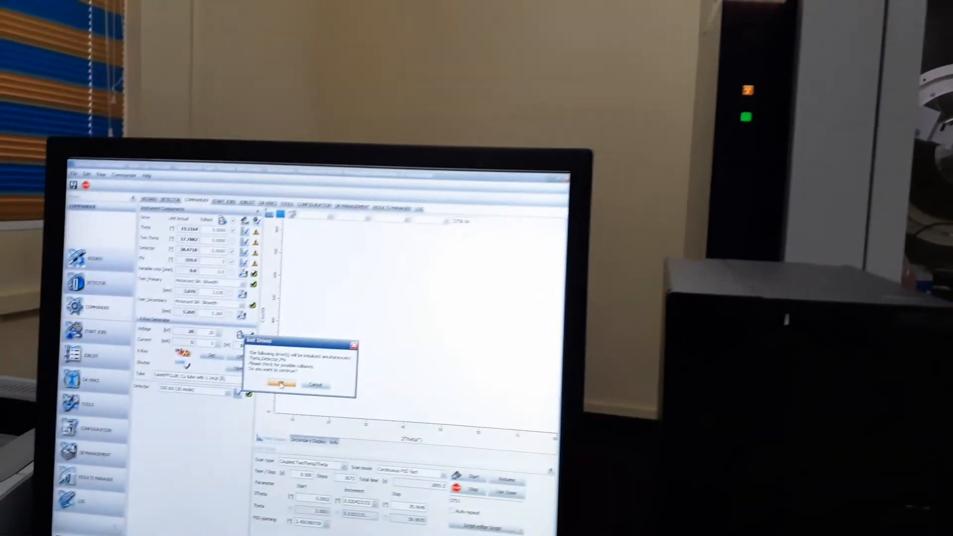
pyautogui.click(280, 385)
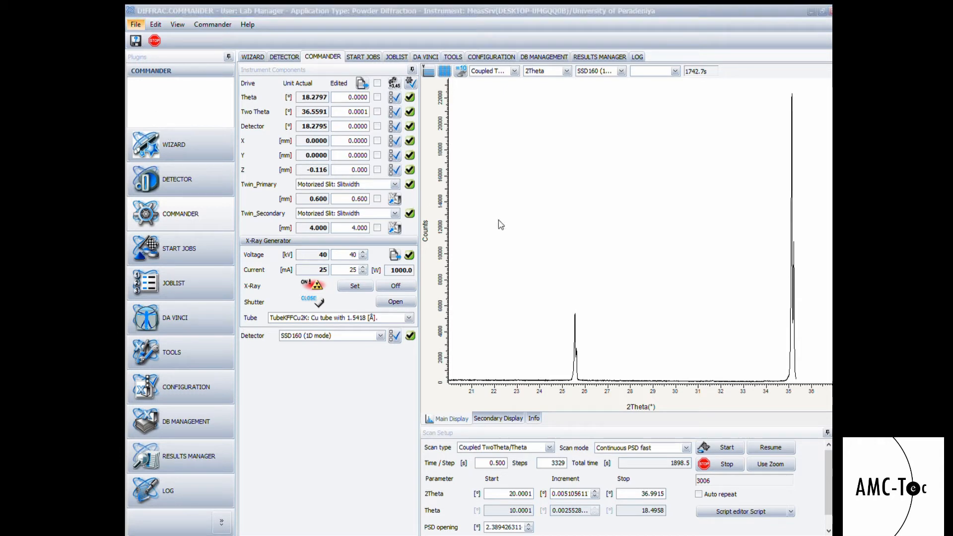
pyautogui.moveTo(458, 155)
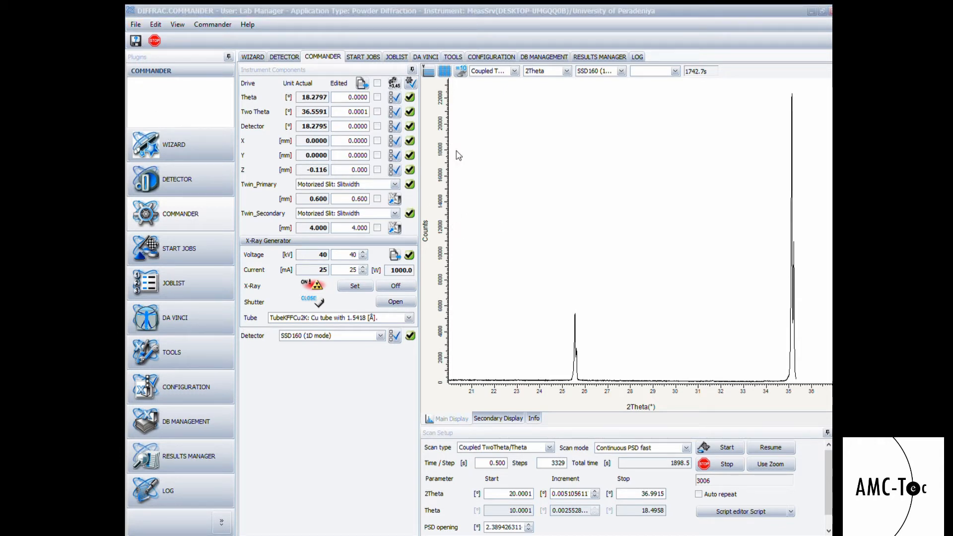
pyautogui.moveTo(463, 143)
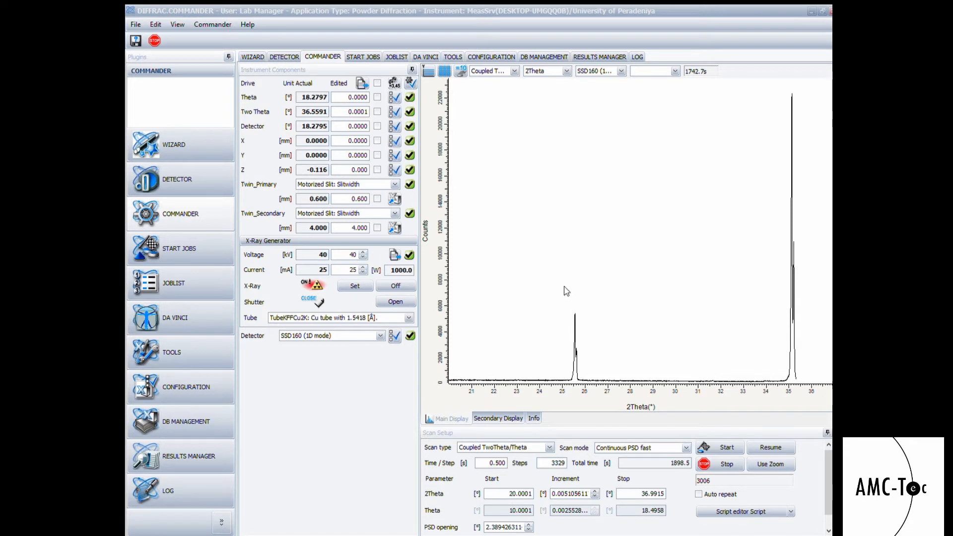
pyautogui.moveTo(431, 205)
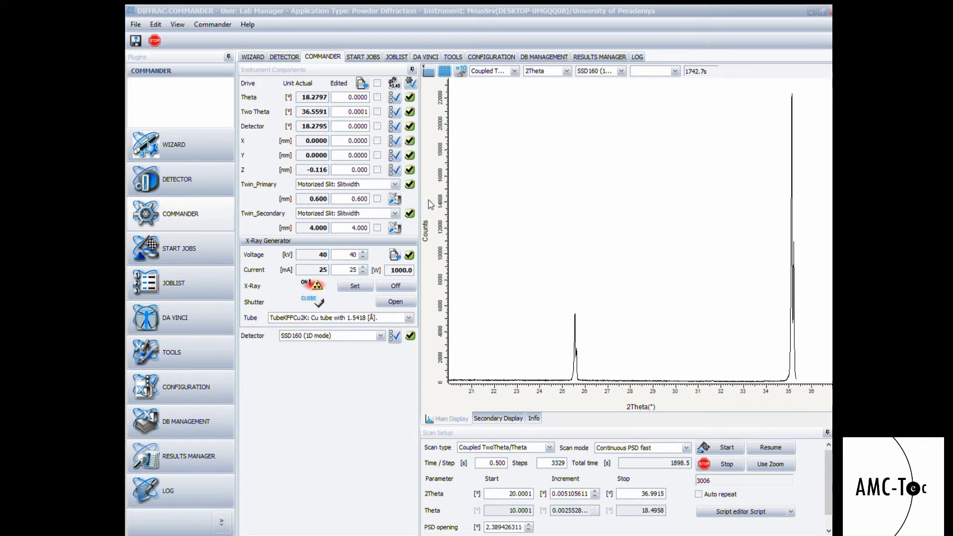
pyautogui.moveTo(406, 264)
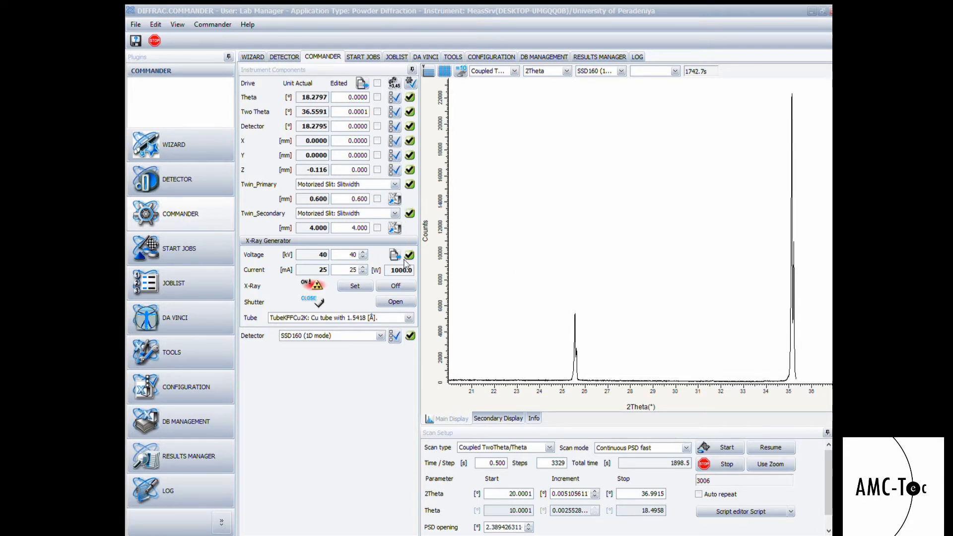
pyautogui.moveTo(412, 192)
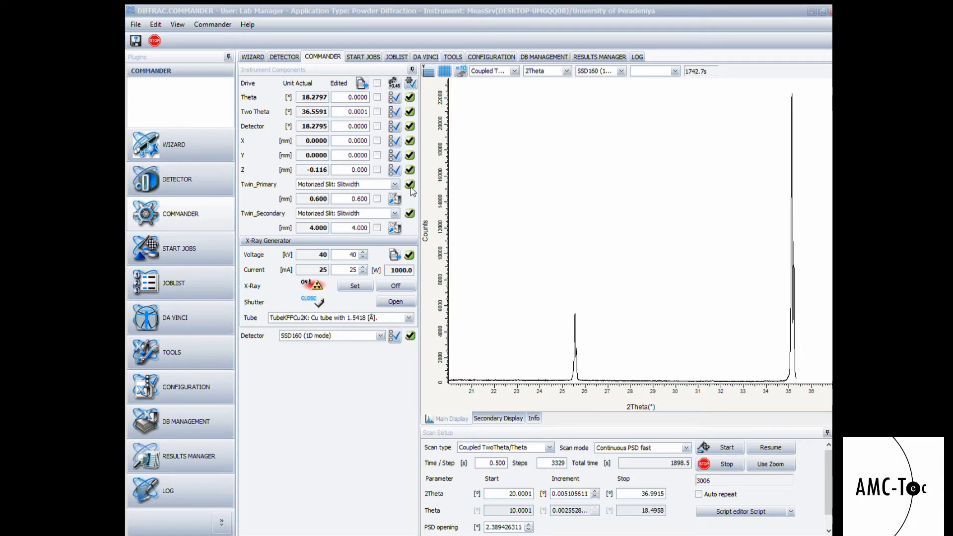
pyautogui.moveTo(510, 205)
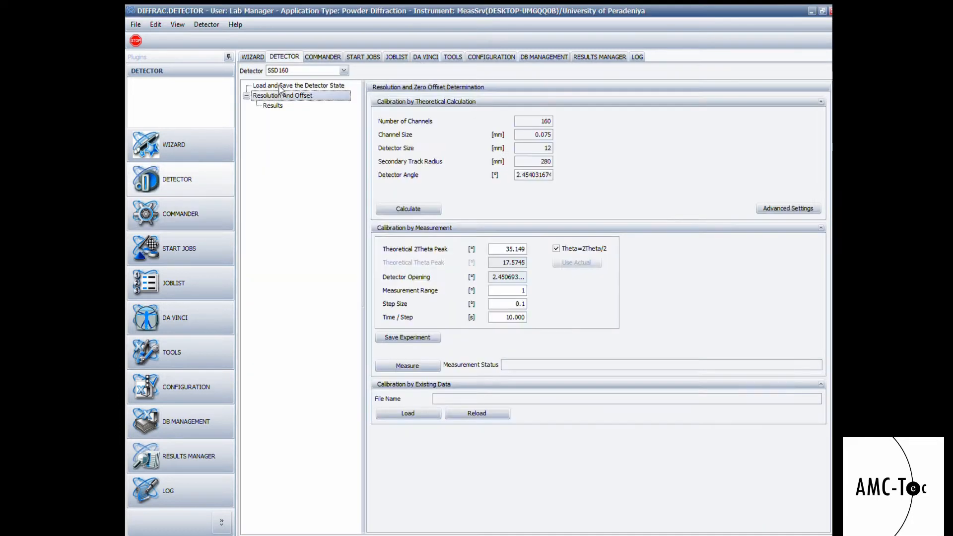
# - Check the empty calibration results, then return to Resolution And Offset settings (35.149°)
pyautogui.click(272, 105)
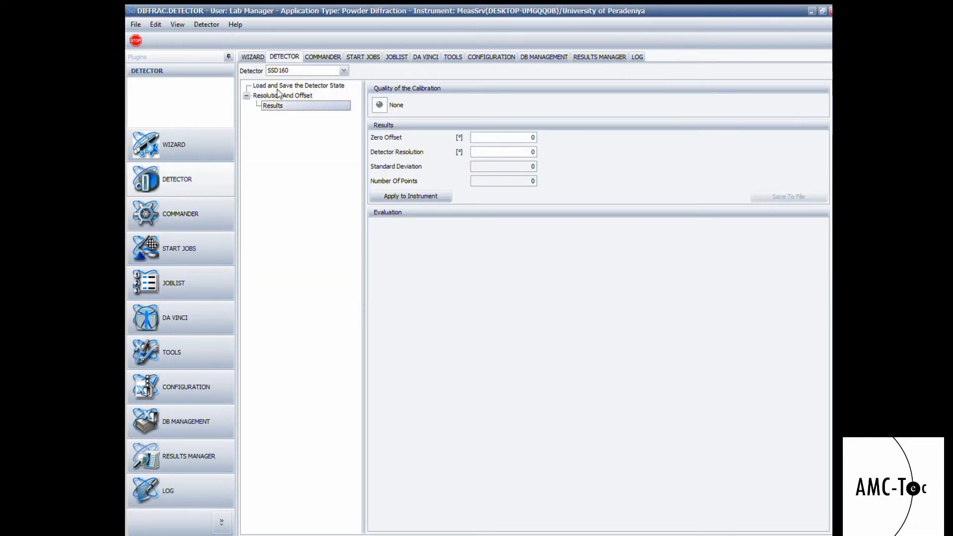
pyautogui.click(284, 95)
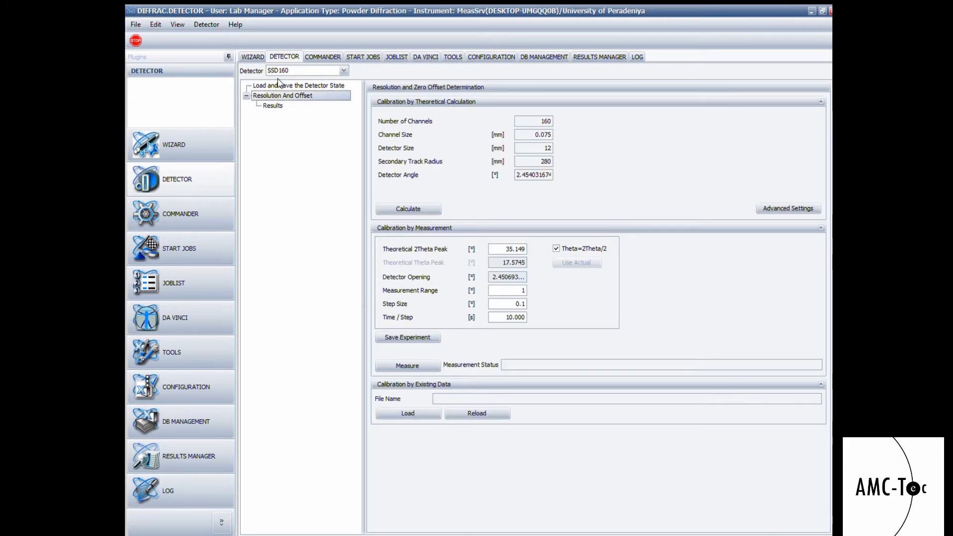
pyautogui.moveTo(541, 225)
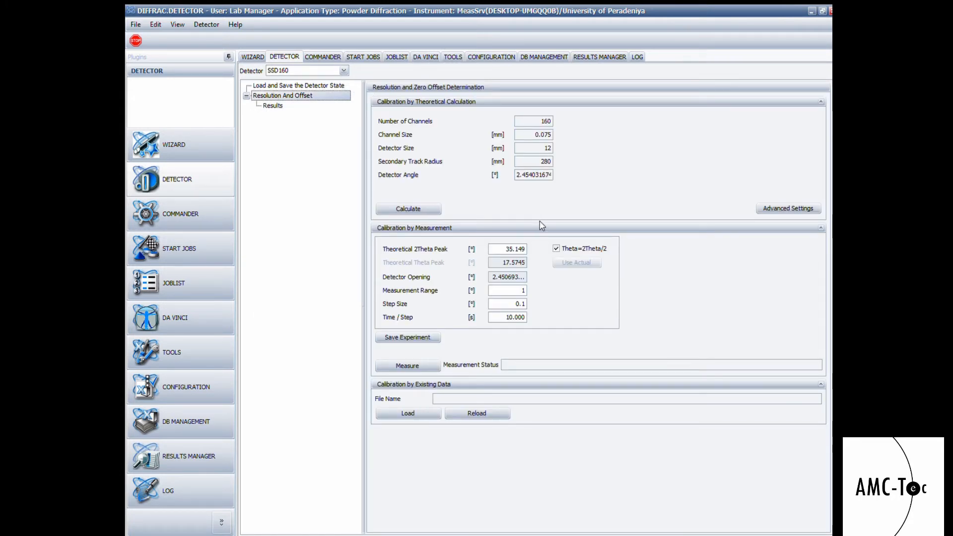
pyautogui.moveTo(329, 48)
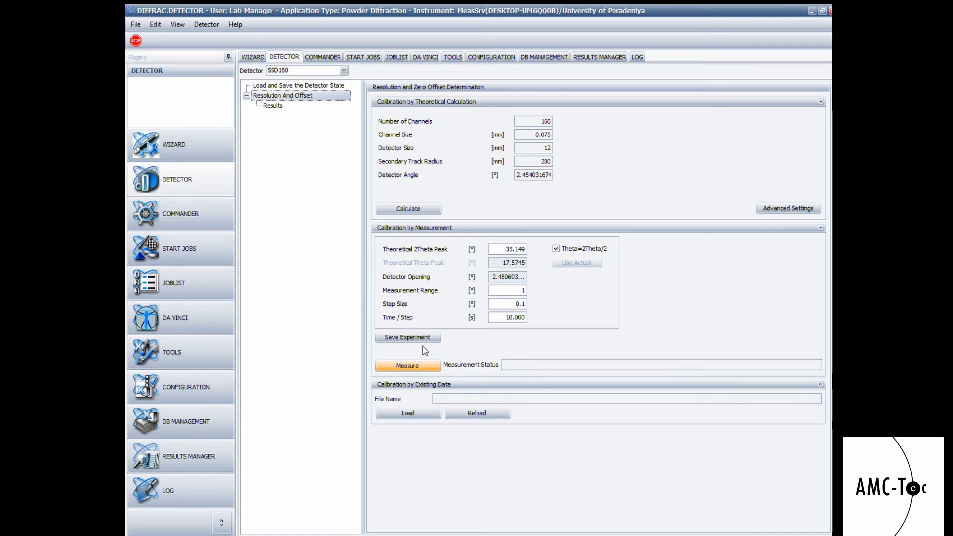
# - Measure the quartz peak near 35.2° 2Theta and monitor the PSD fixed scan
pyautogui.click(407, 365)
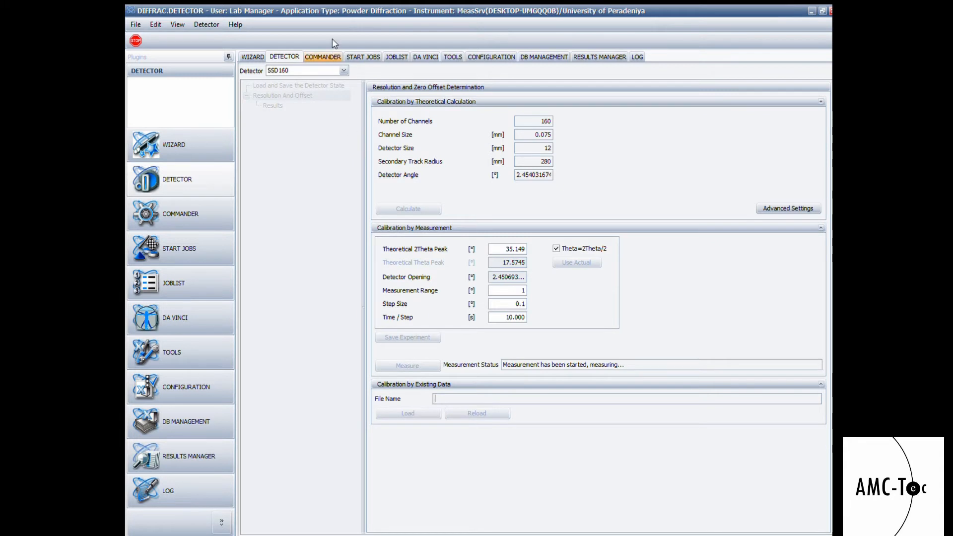
pyautogui.click(323, 57)
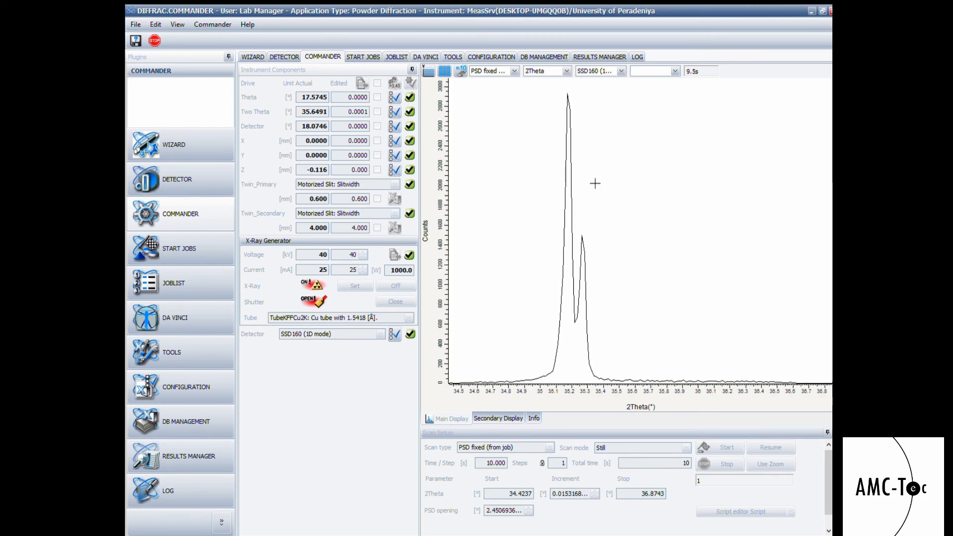
pyautogui.click(394, 301)
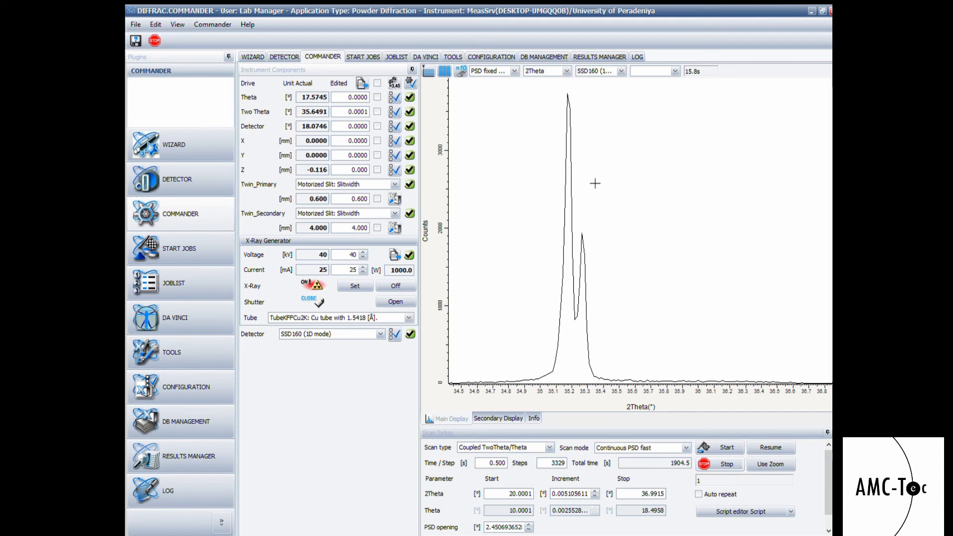
pyautogui.click(284, 57)
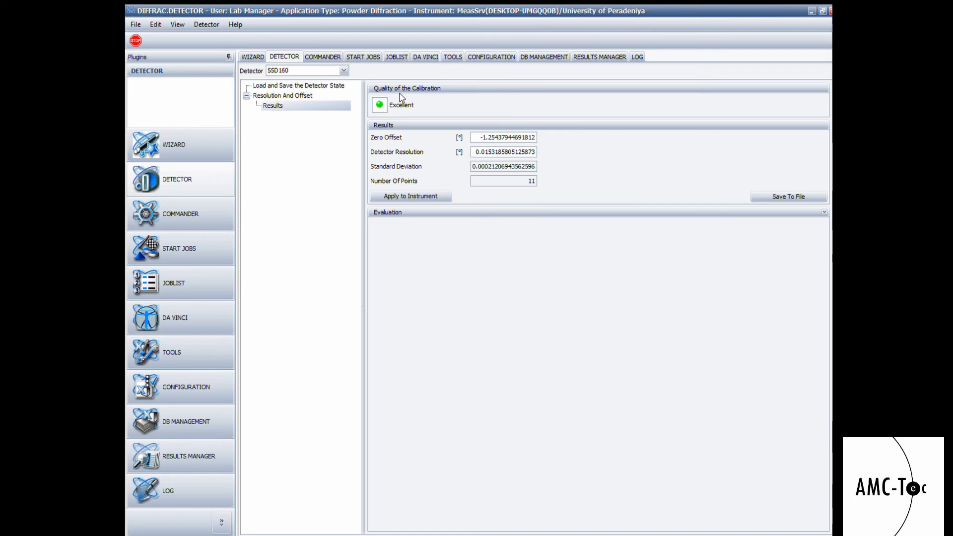
pyautogui.moveTo(377, 86)
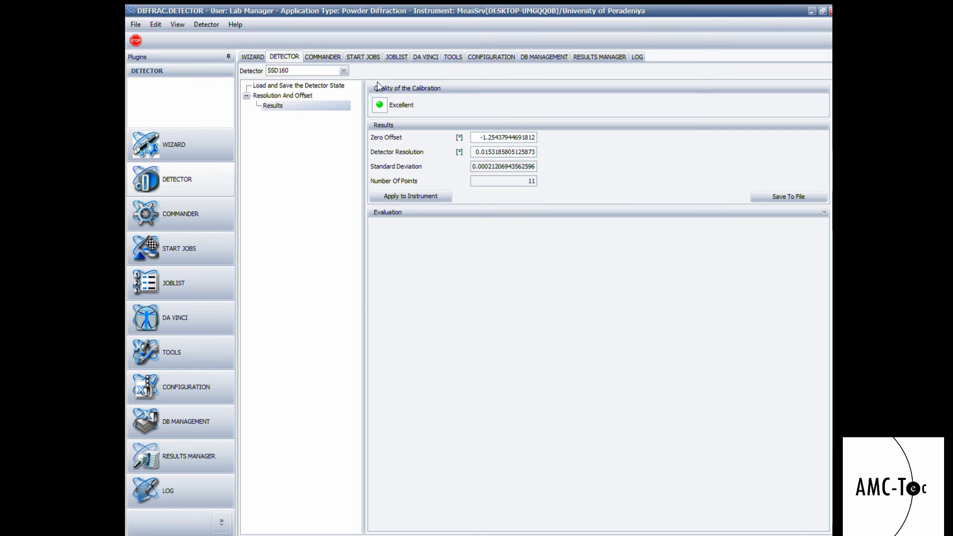
pyautogui.moveTo(383, 90)
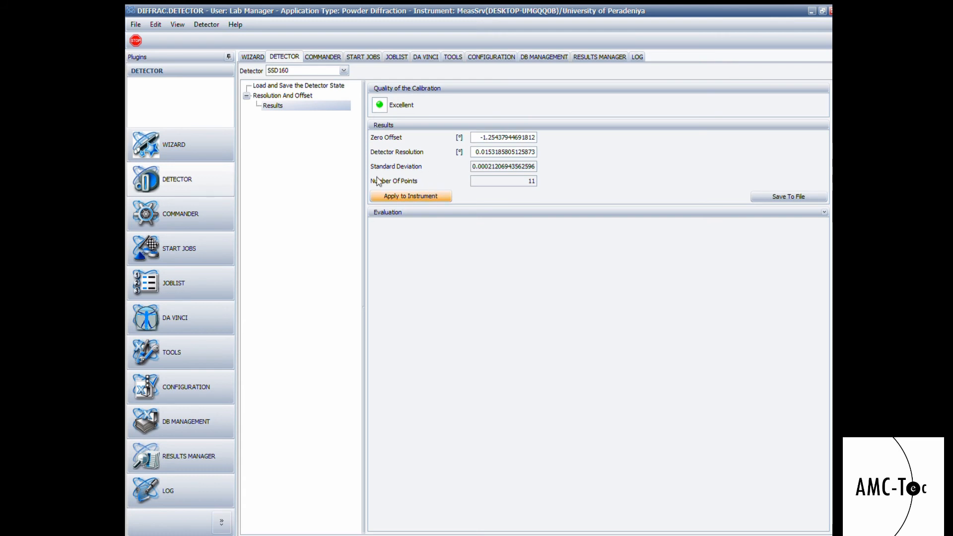
pyautogui.moveTo(428, 181)
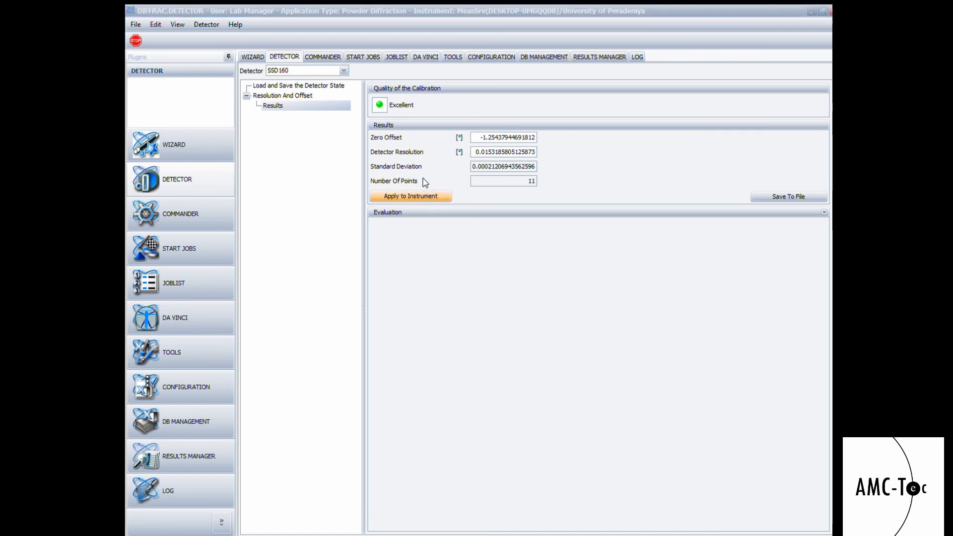
# - Apply the Excellent -1.254° zero offset to the instrument and return to COMMANDER
pyautogui.click(323, 56)
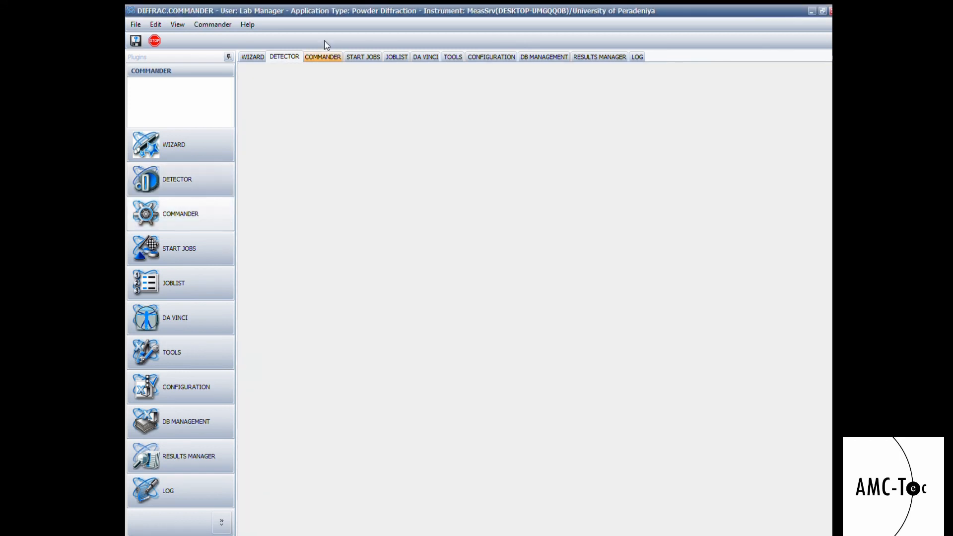
pyautogui.click(323, 57)
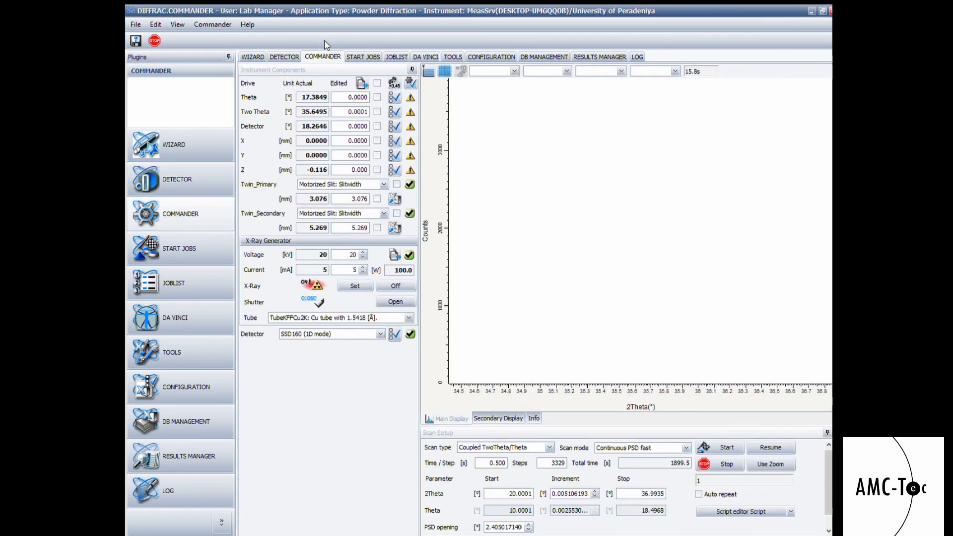